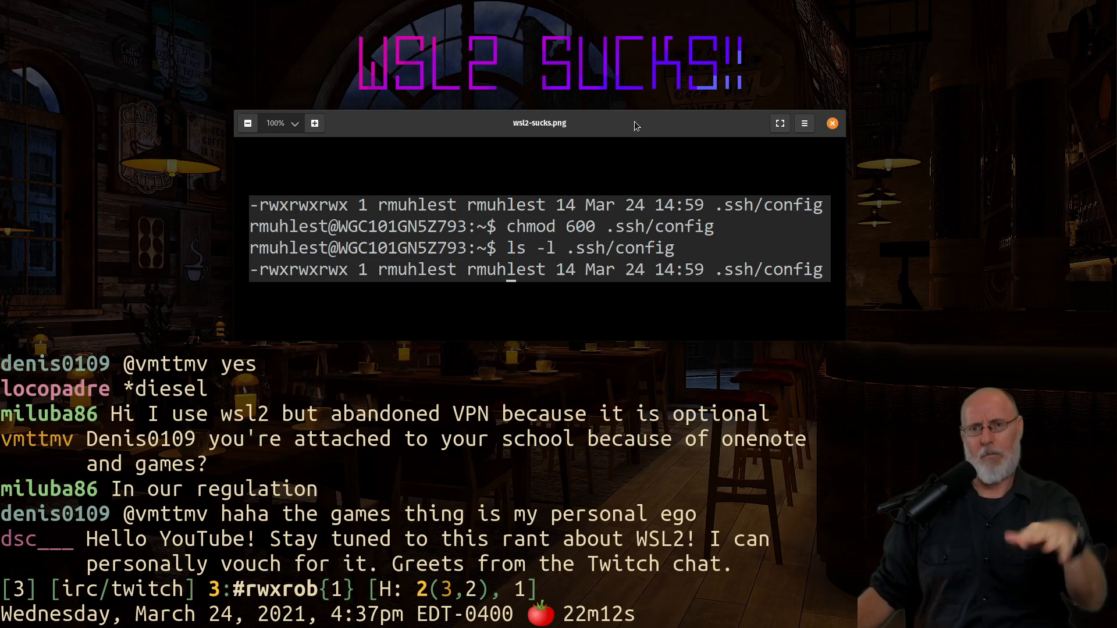
mouse_move(536, 304)
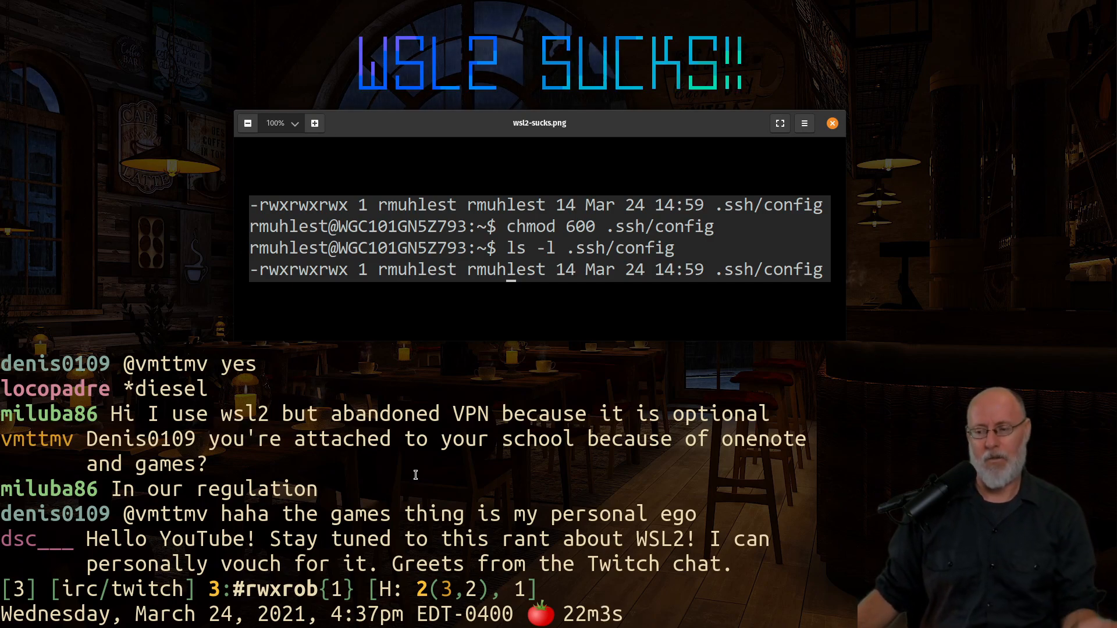
mouse_move(419, 472)
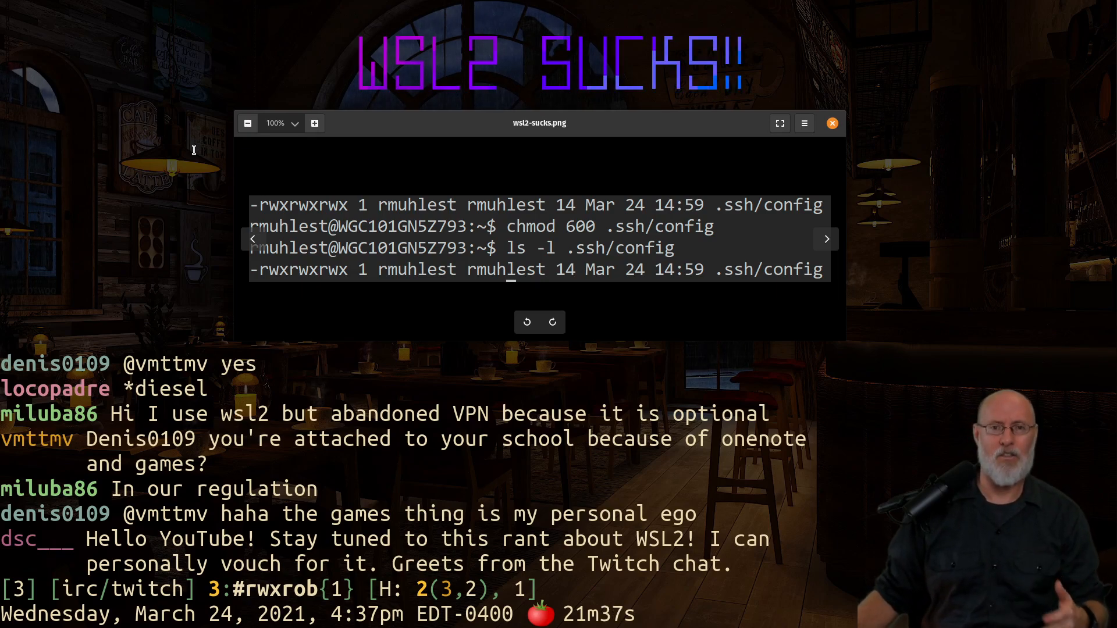
mouse_move(197, 146)
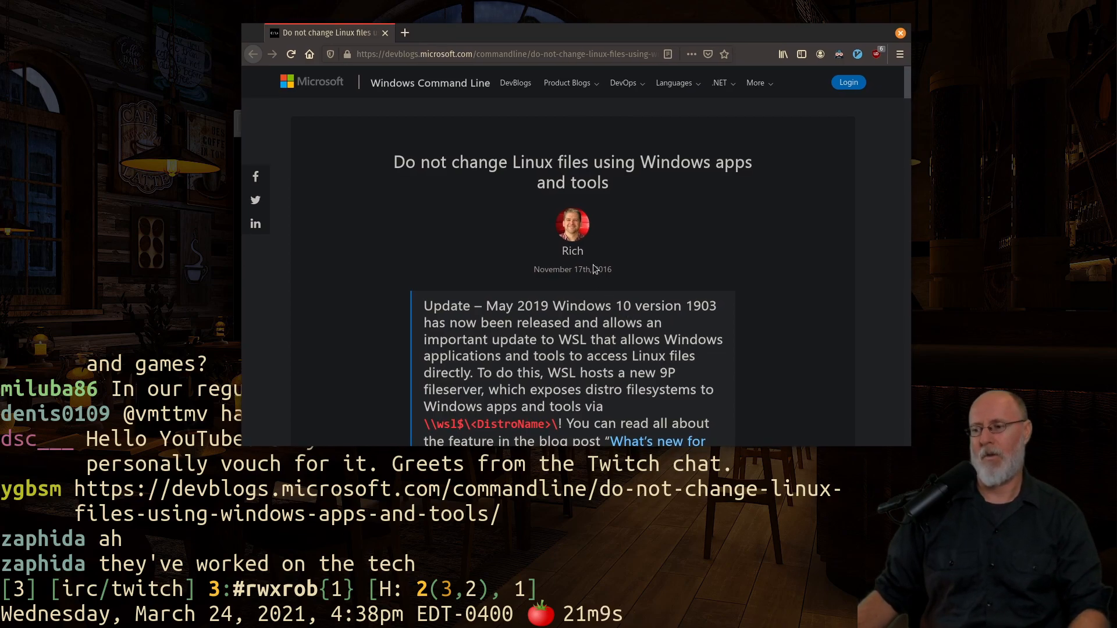
Step: Scroll down the devblogs post 'Do not change Linux files using Windows apps and tools' to its update note
scroll(down, 3)
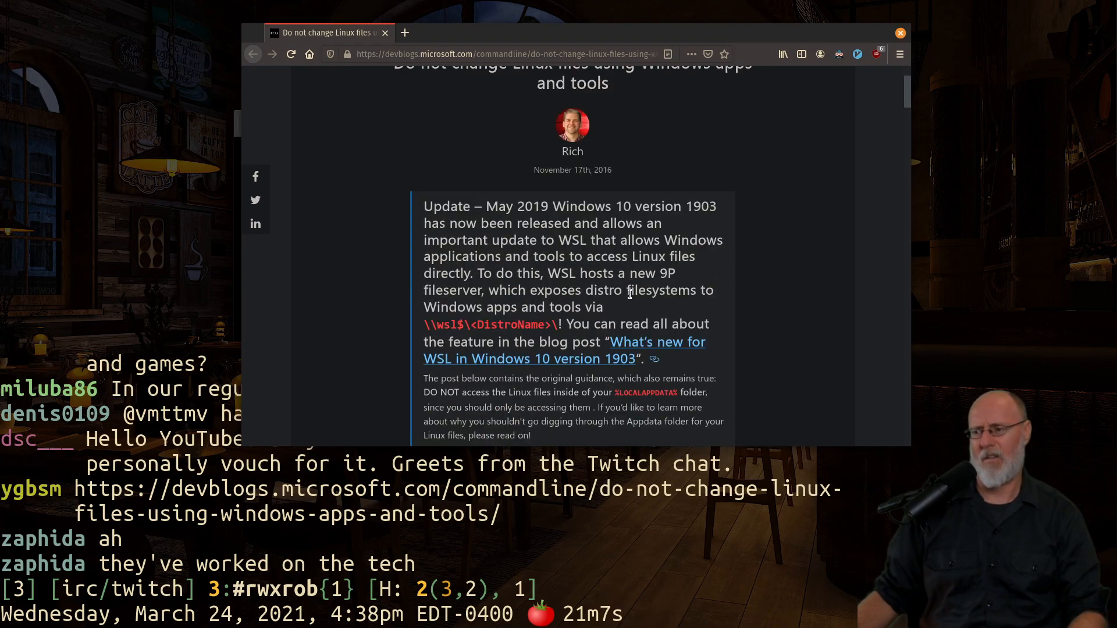
scroll(down, 3)
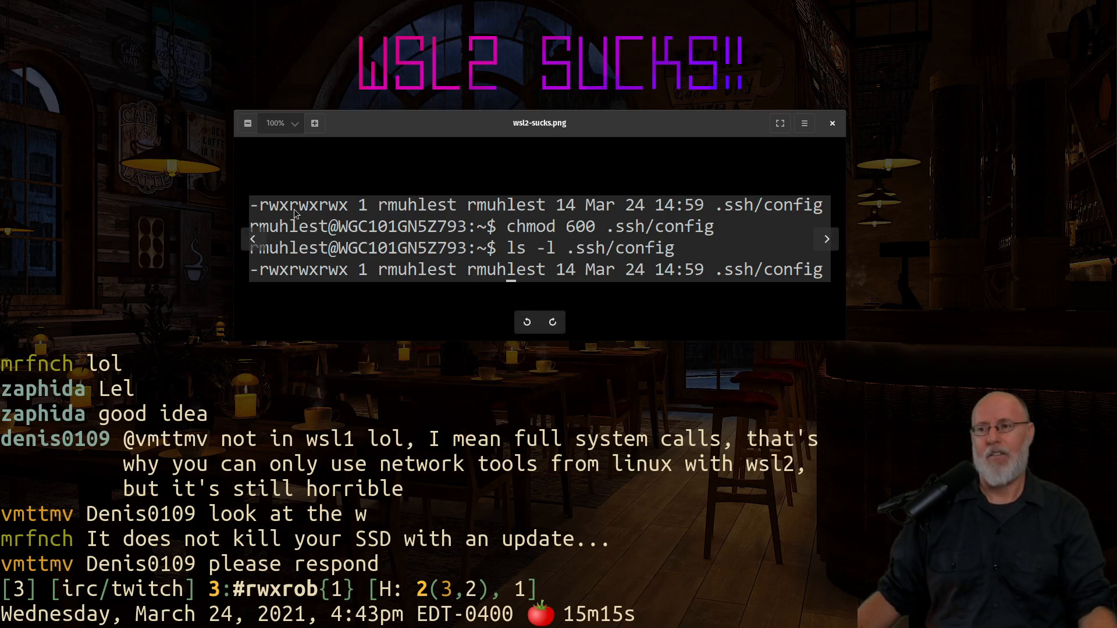
mouse_move(584, 202)
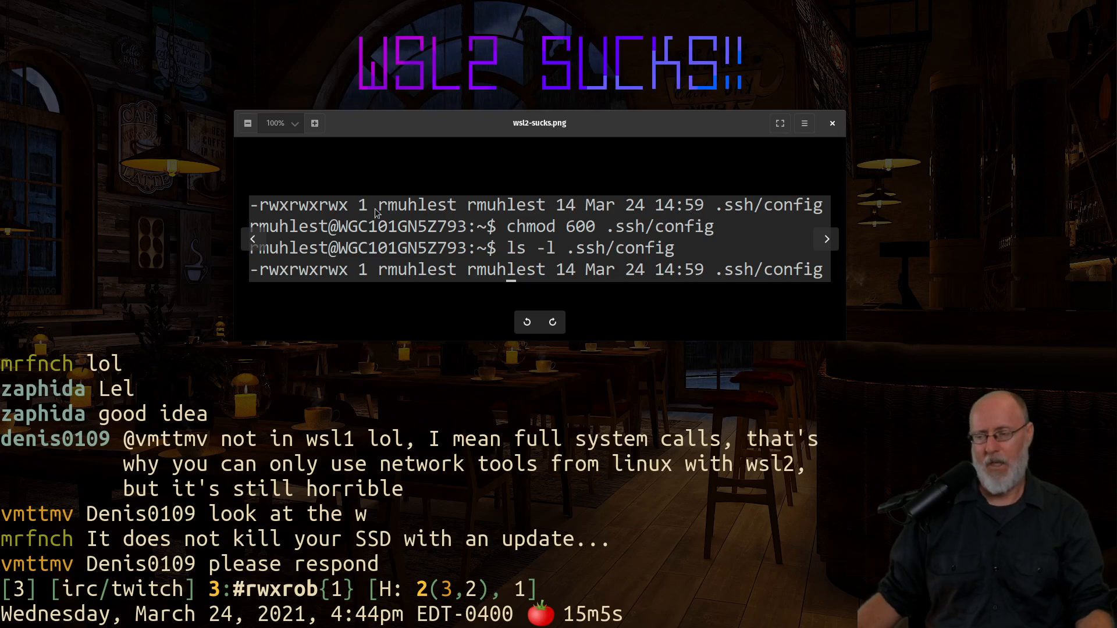
mouse_move(310, 210)
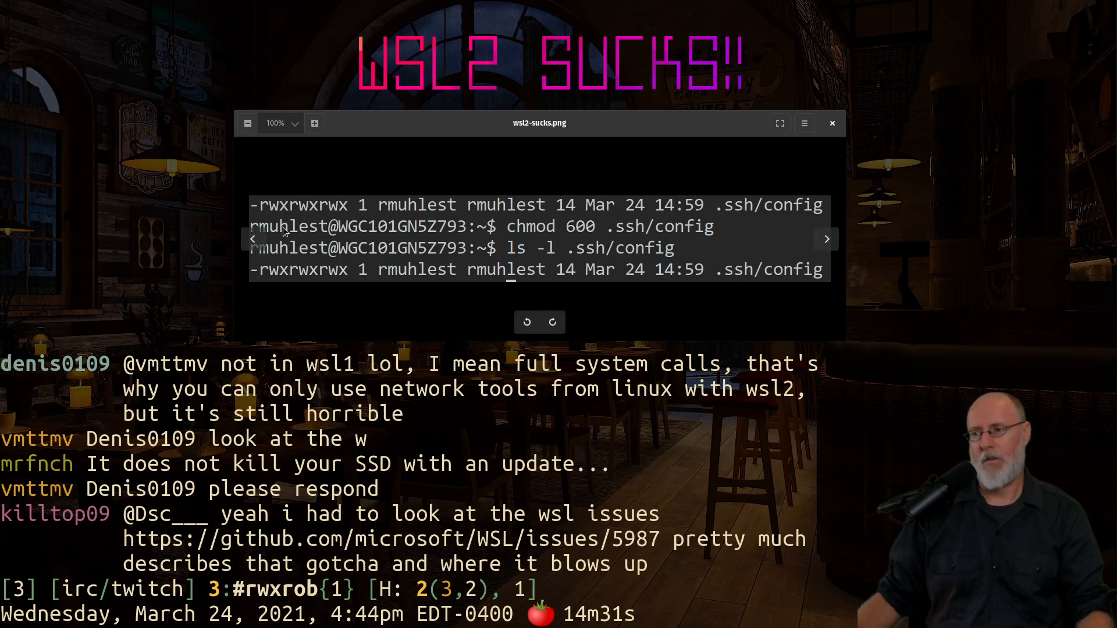
mouse_move(593, 234)
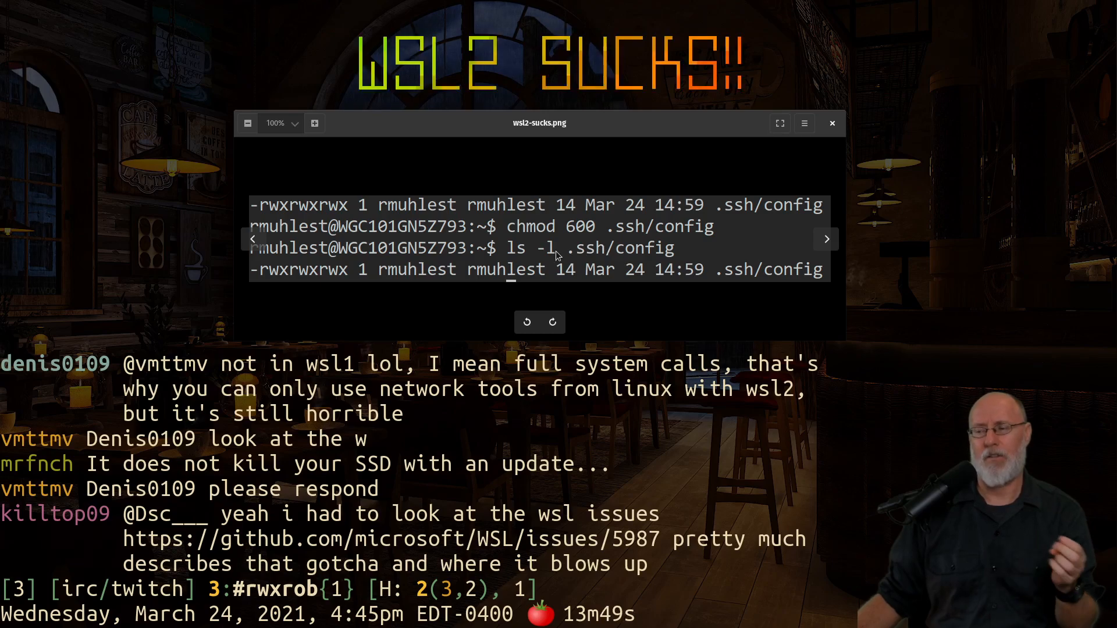
mouse_move(610, 254)
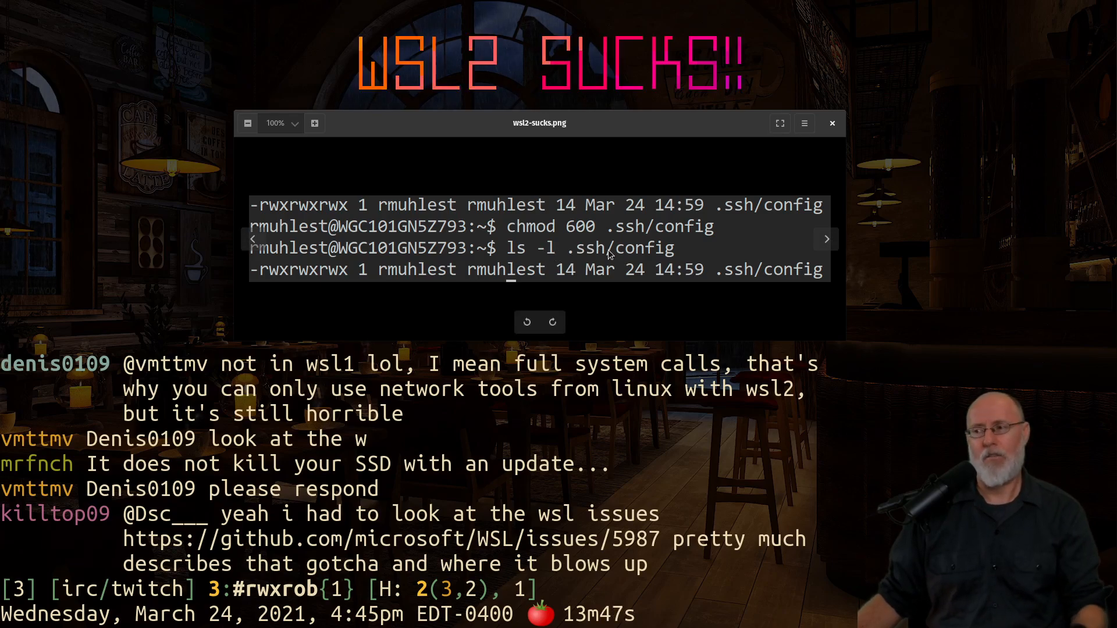
mouse_move(747, 274)
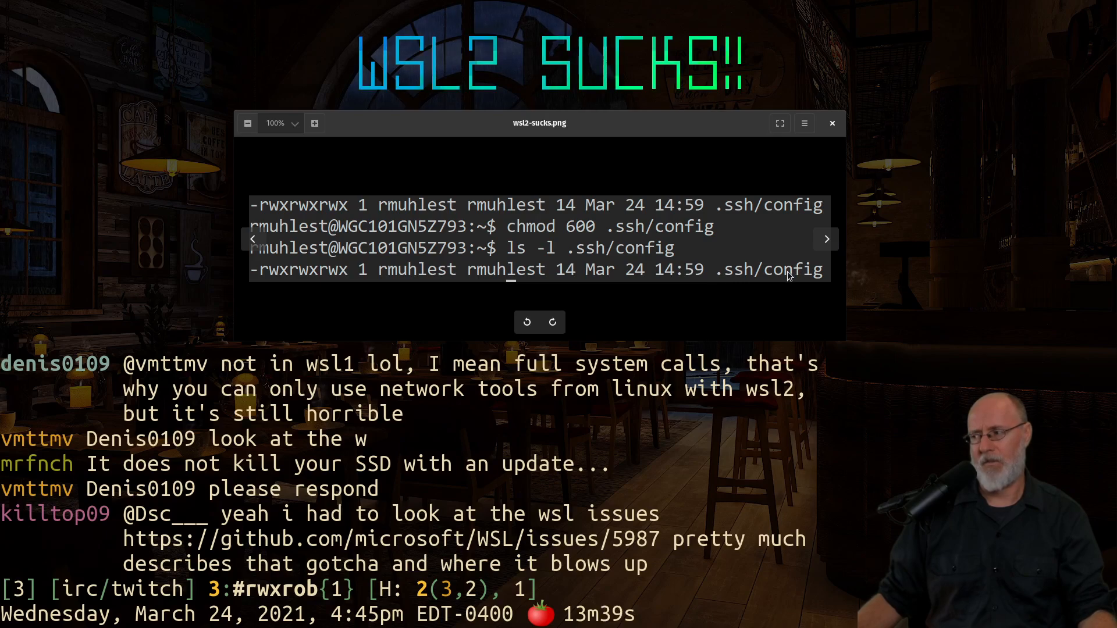
mouse_move(348, 279)
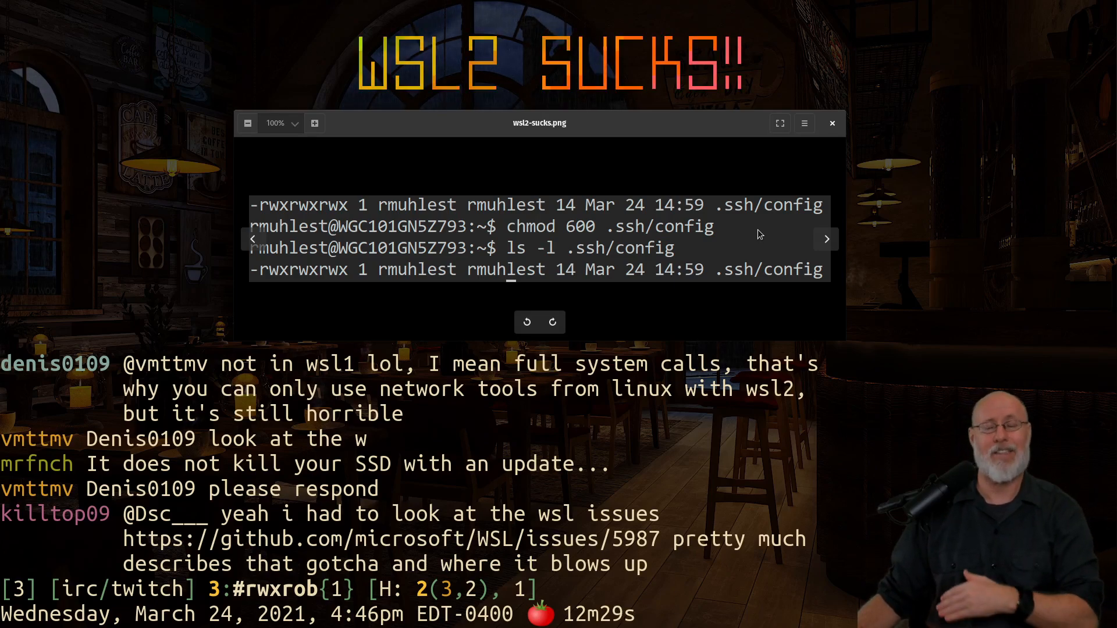
mouse_move(772, 258)
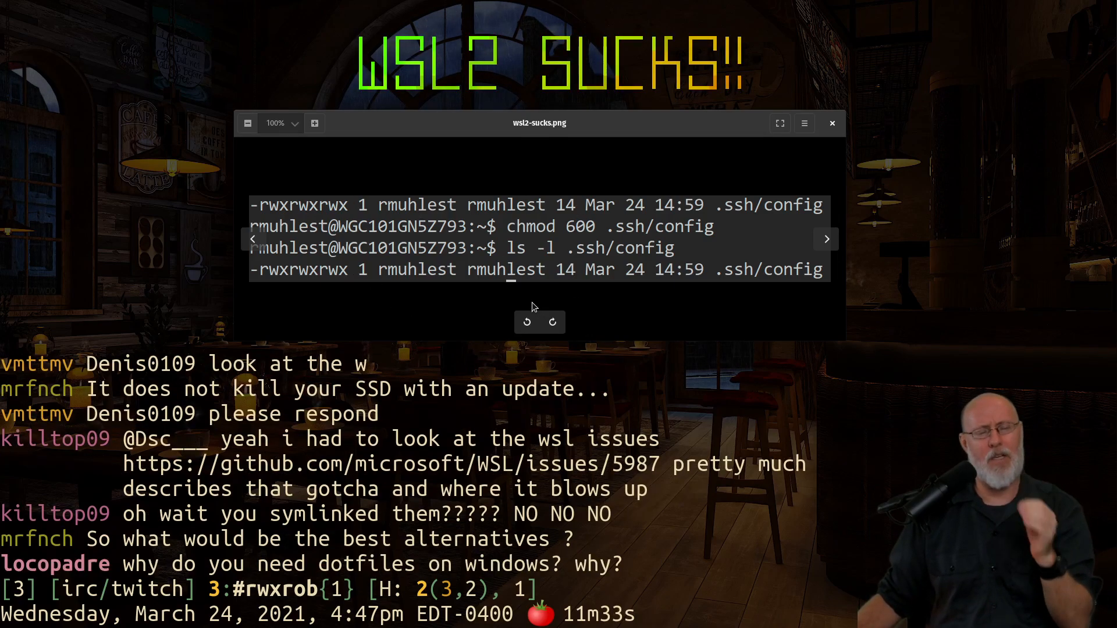
mouse_move(534, 307)
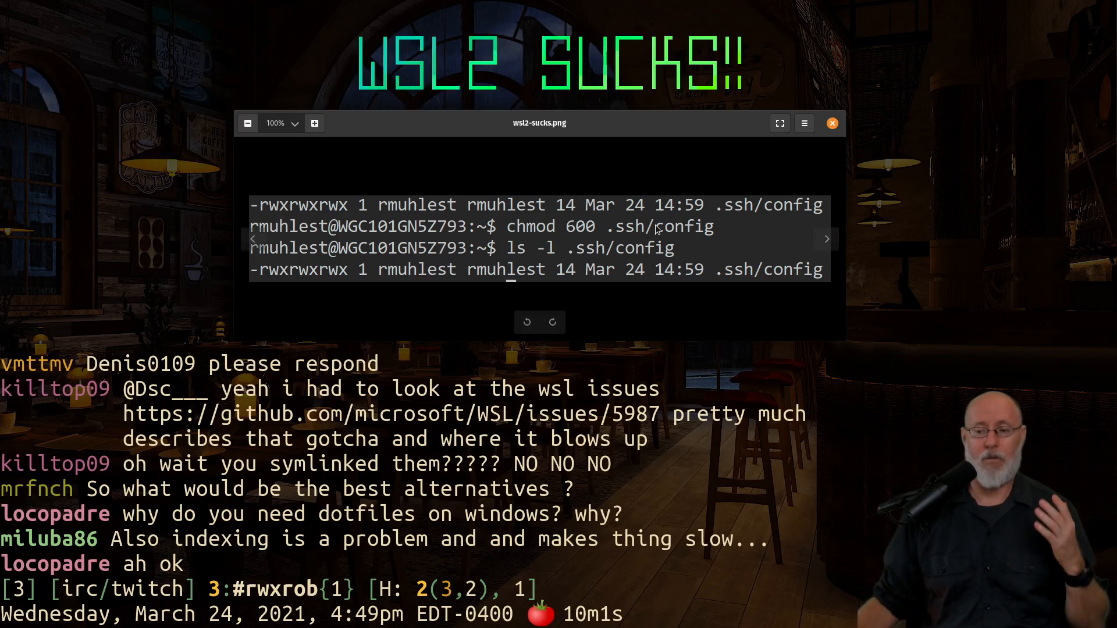
mouse_move(591, 237)
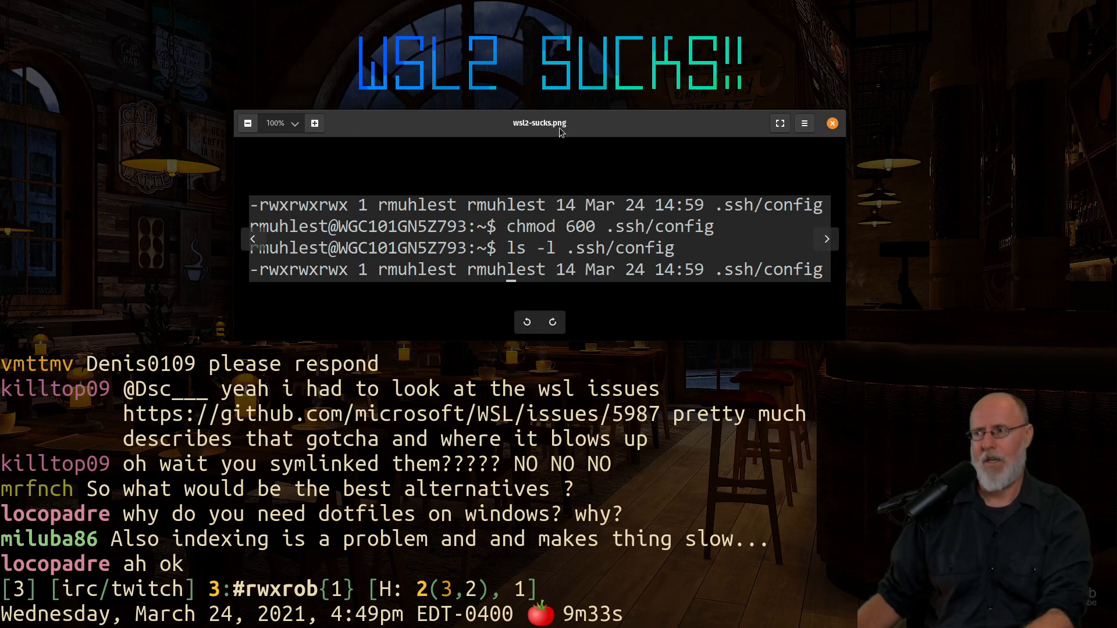
Step: Close the wsl2-sucks.png screenshot window in Eye of GNOME
click(832, 123)
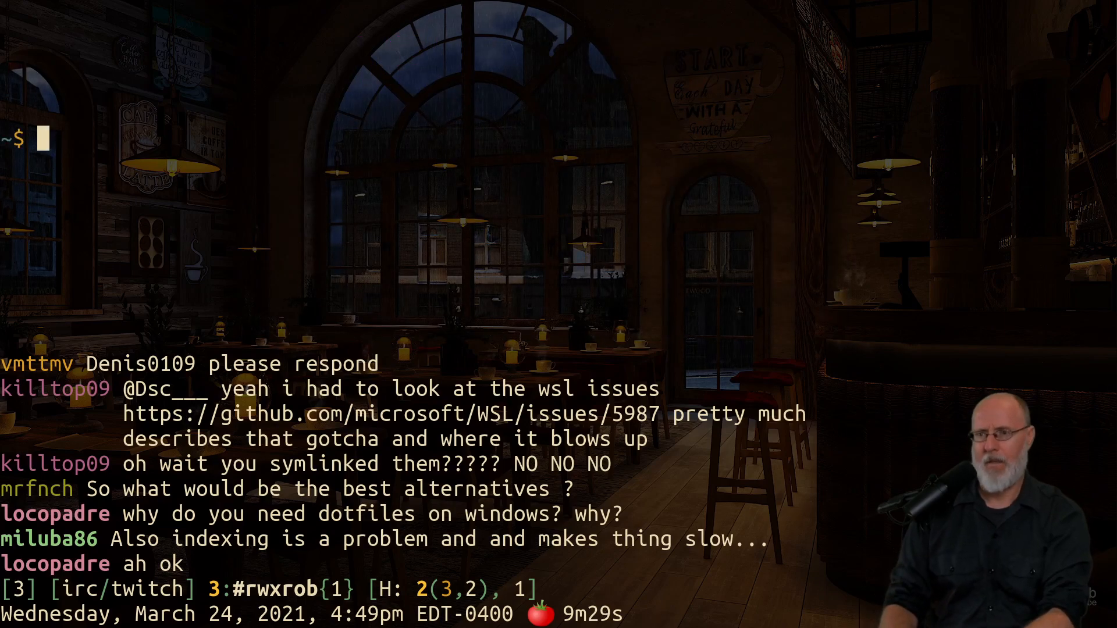
Step: Run ls, then print the 'WSL2 SUCKS!!' banner with f
text(ls)
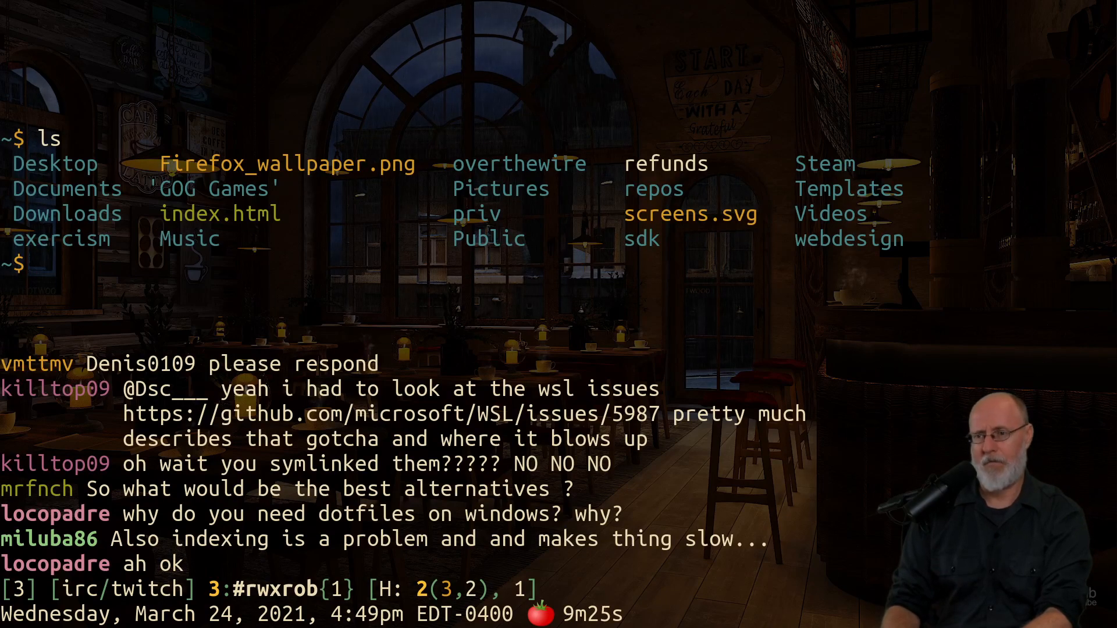
text(f 'WSL2 SUCKS!!')
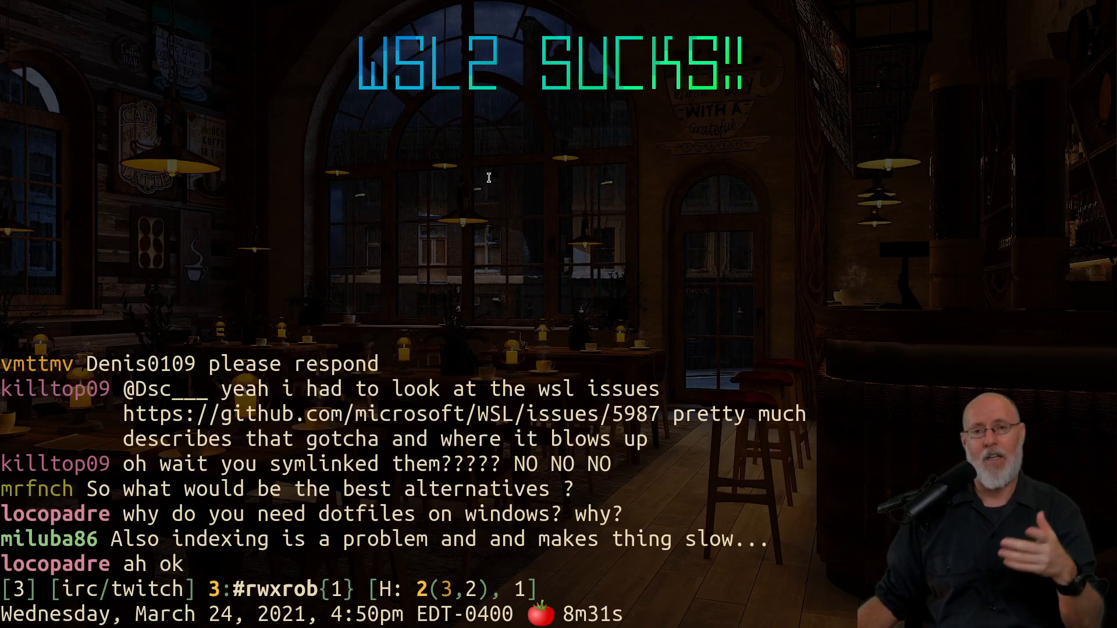
mouse_move(498, 171)
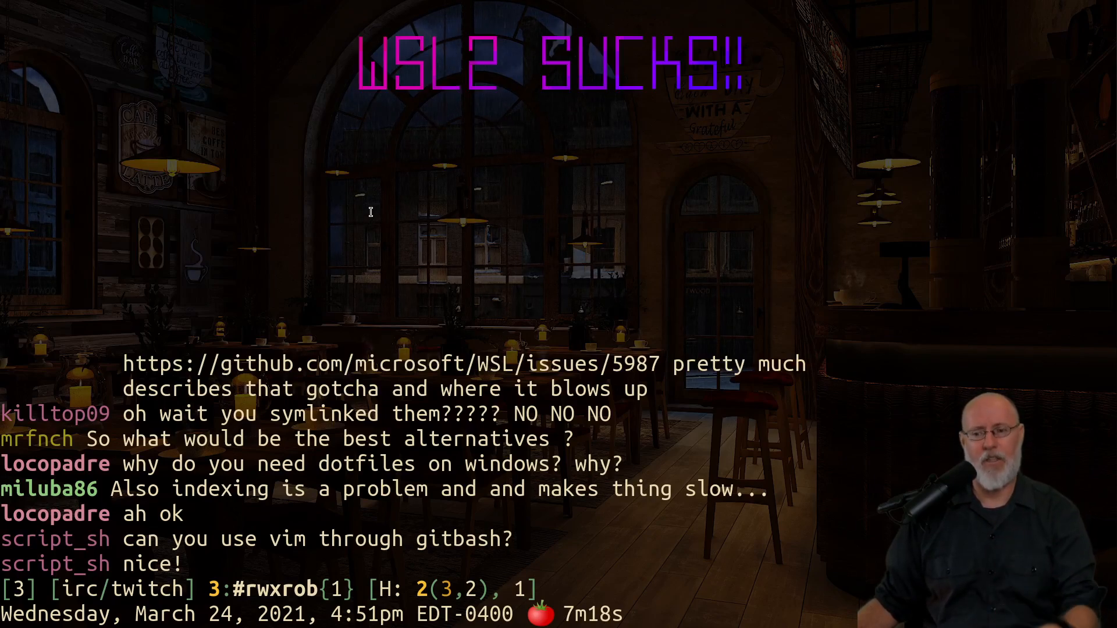
mouse_move(380, 227)
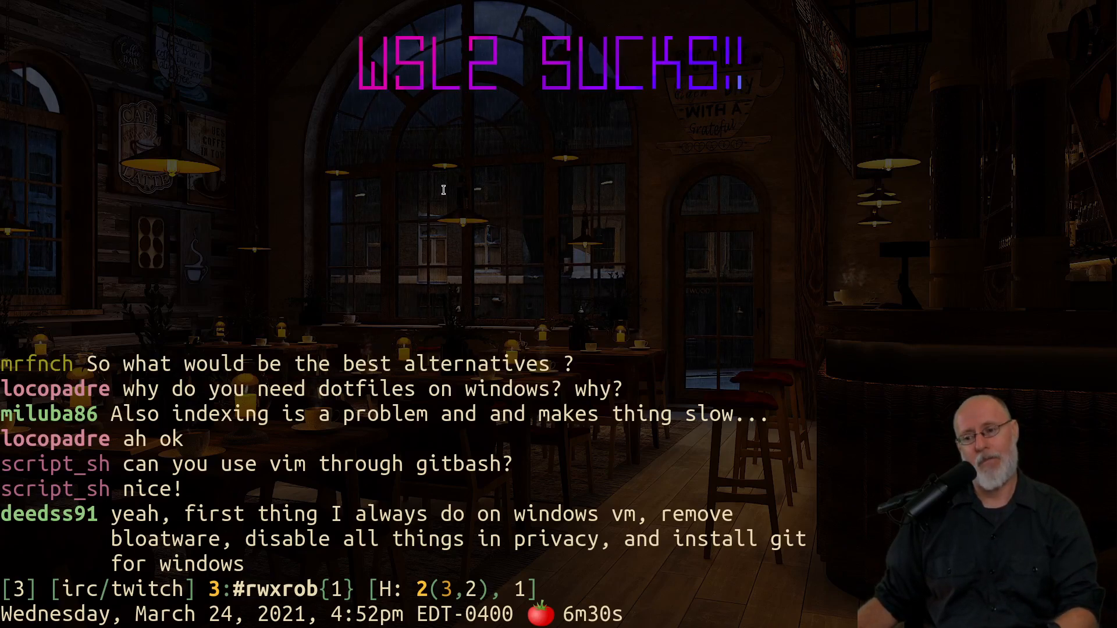
mouse_move(204, 342)
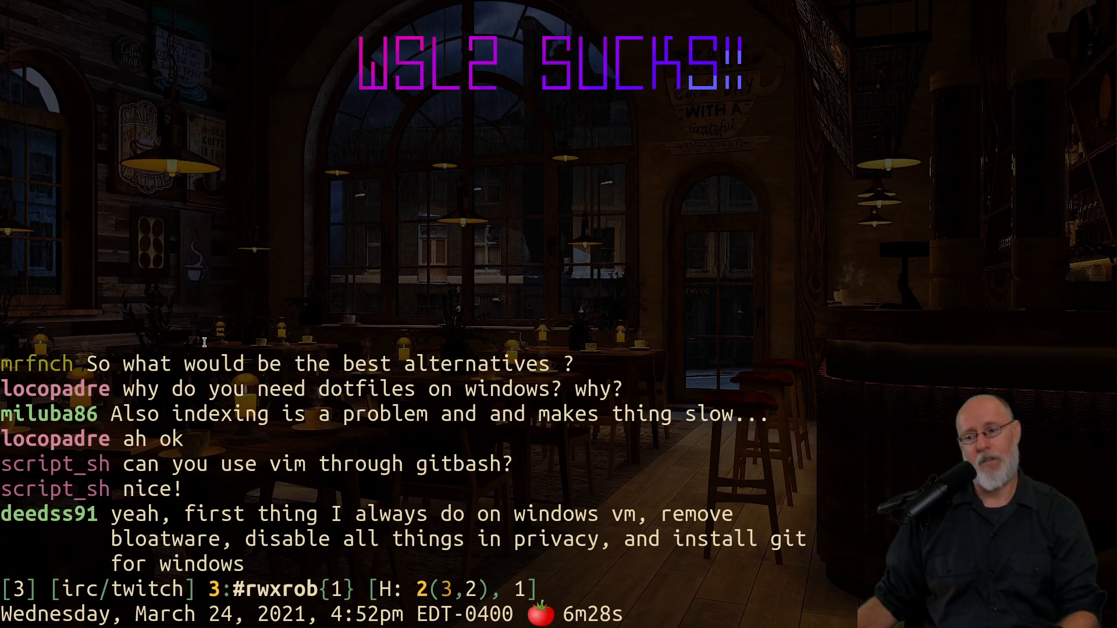